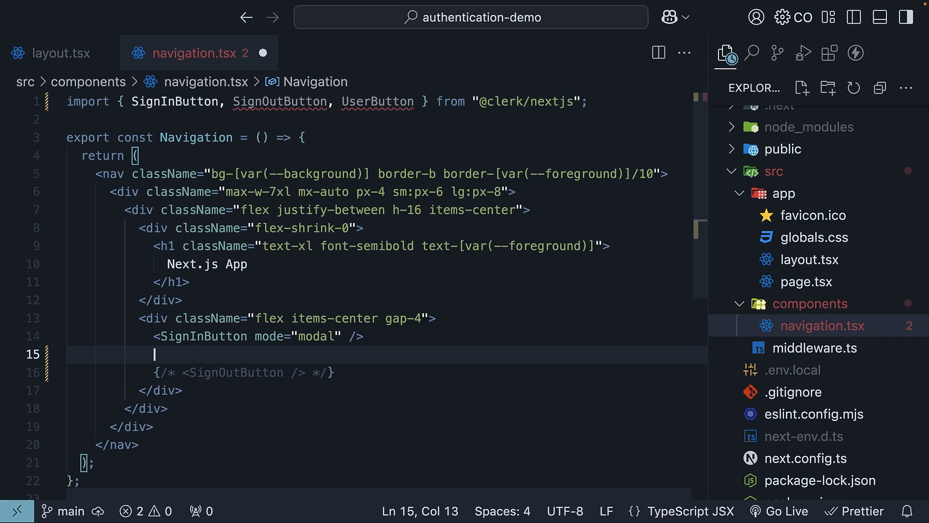
Insert <UserButton /> in navigation.tsx right after the SignInButton
{"action": "type", "text": "<UserButton"}
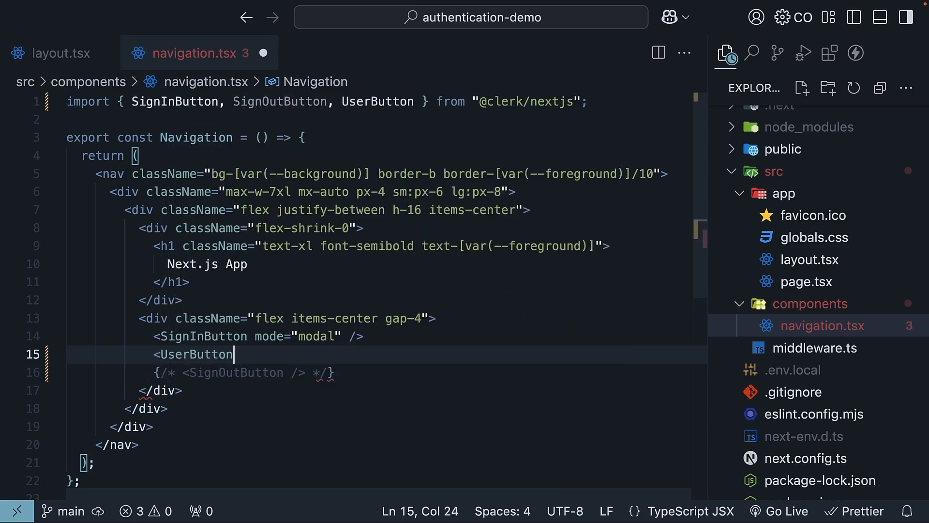
{"action": "type", "text": "/>"}
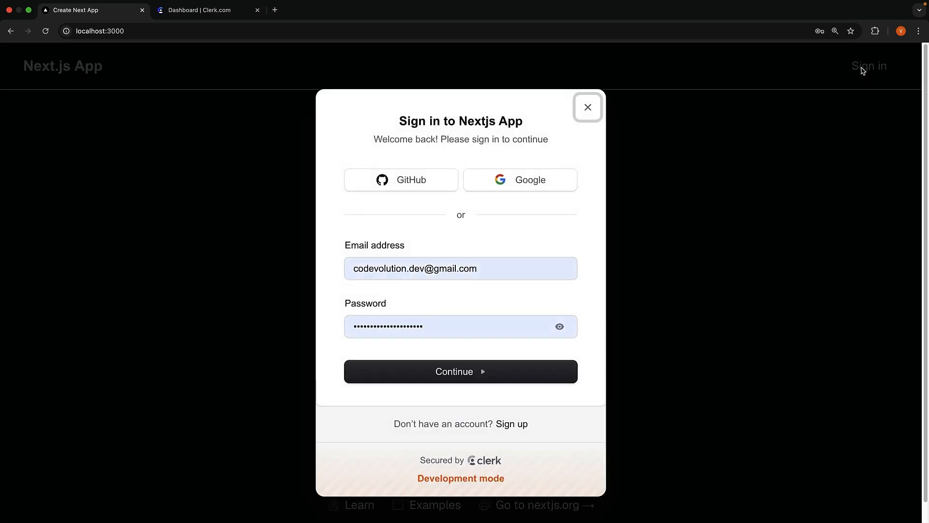
Continue through the Clerk sign-in modal and reveal the navbar avatar's dropdown menu
{"action": "left_click", "coordinate": [461, 371]}
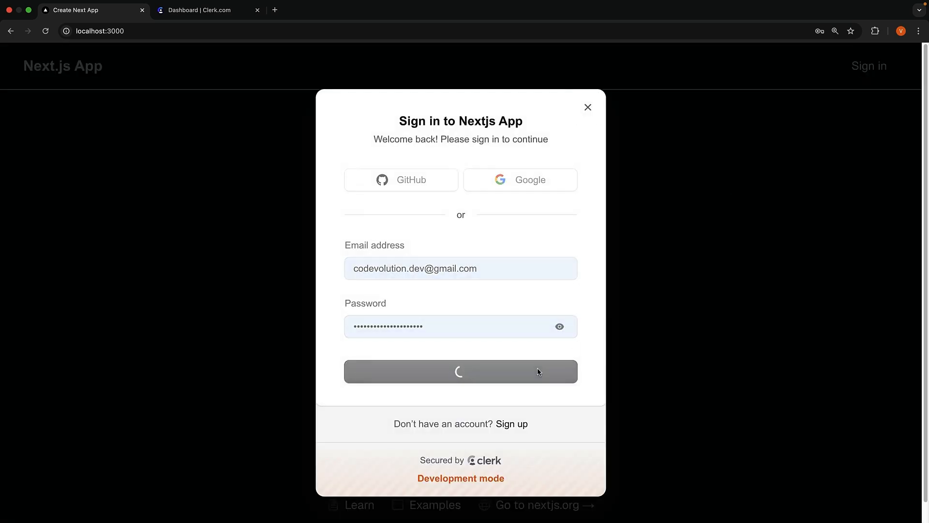
{"action": "left_click", "coordinate": [461, 371]}
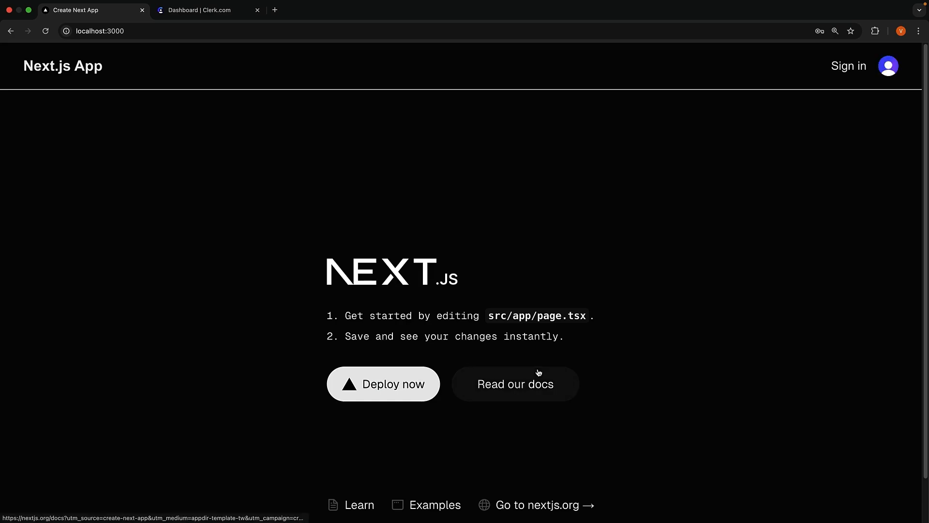
{"action": "mouse_move", "coordinate": [887, 66]}
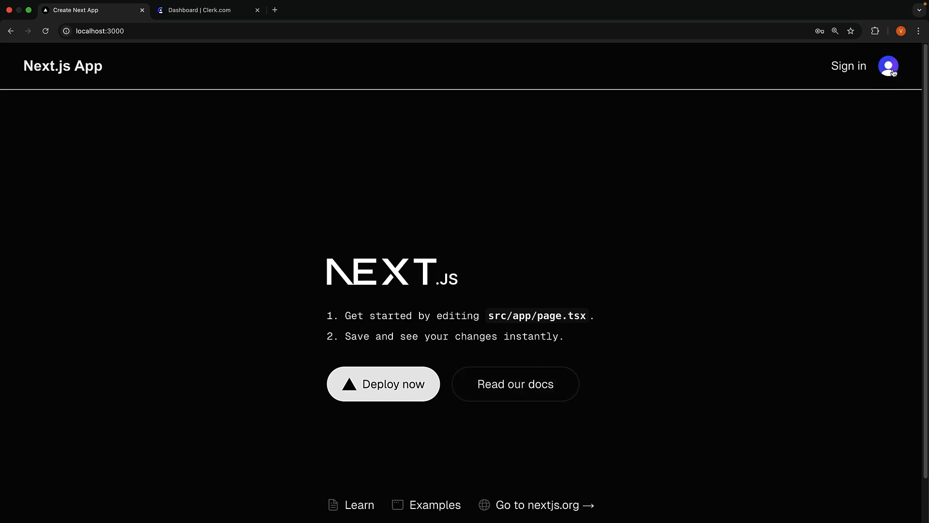
{"action": "left_click", "coordinate": [887, 66]}
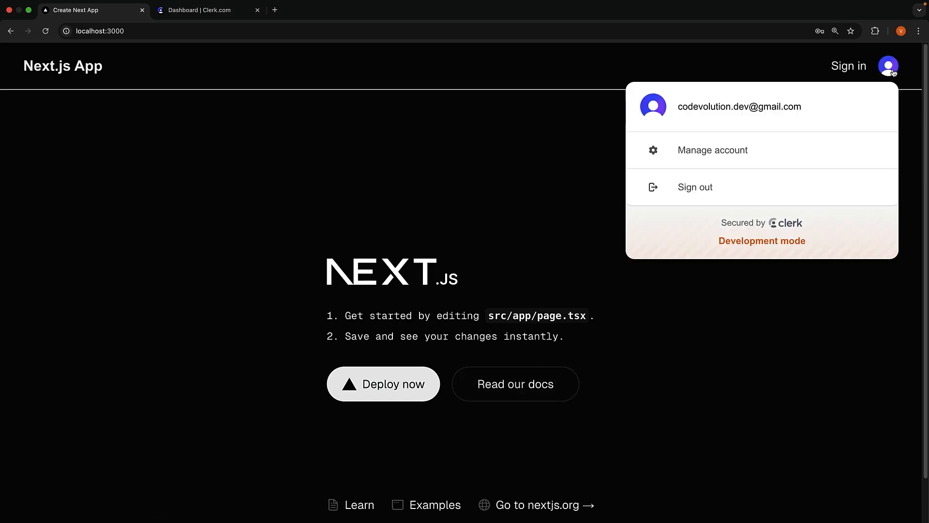
{"action": "mouse_move", "coordinate": [774, 194]}
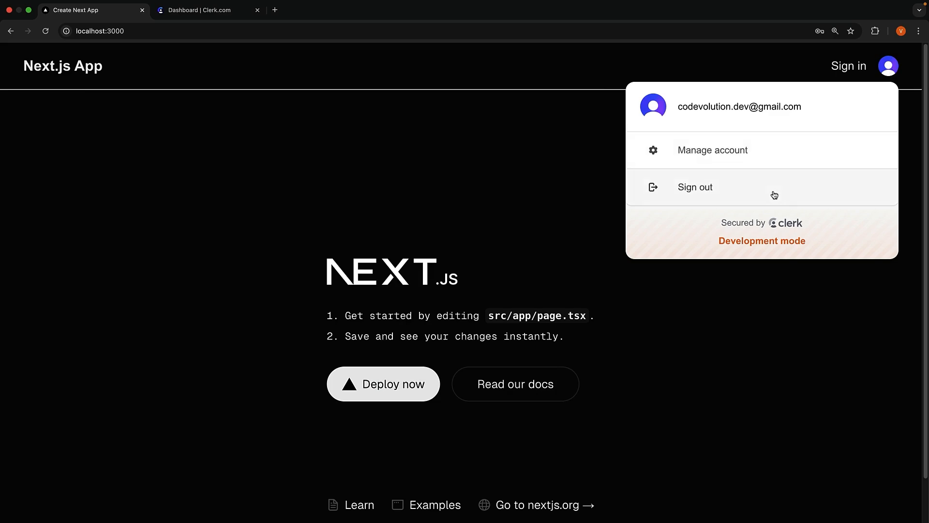
{"action": "mouse_move", "coordinate": [770, 189]}
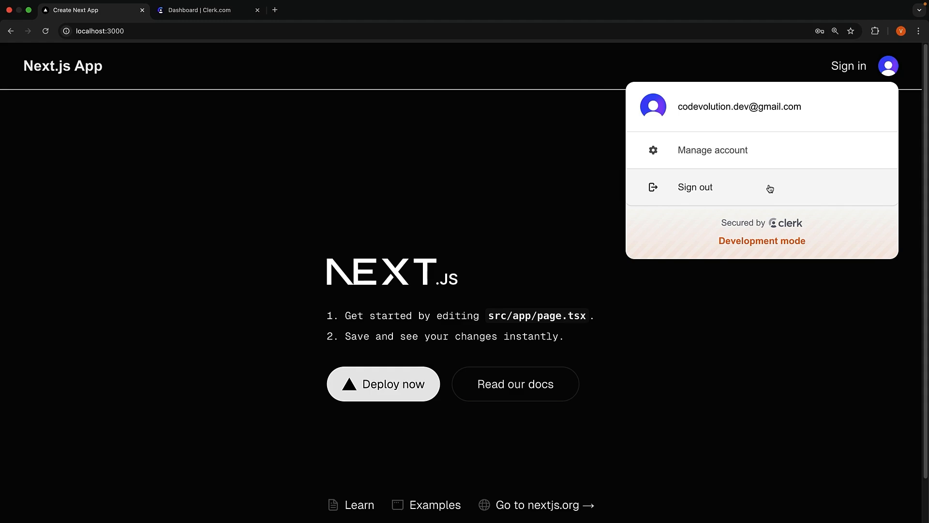
{"action": "mouse_move", "coordinate": [768, 156]}
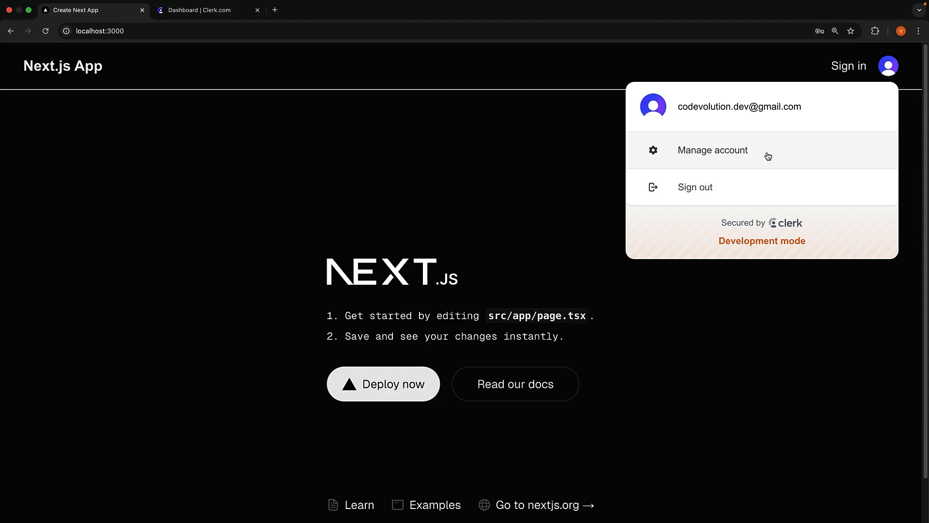
Go to Manage account and its Security page with password, devices and deletion options
{"action": "left_click", "coordinate": [713, 150]}
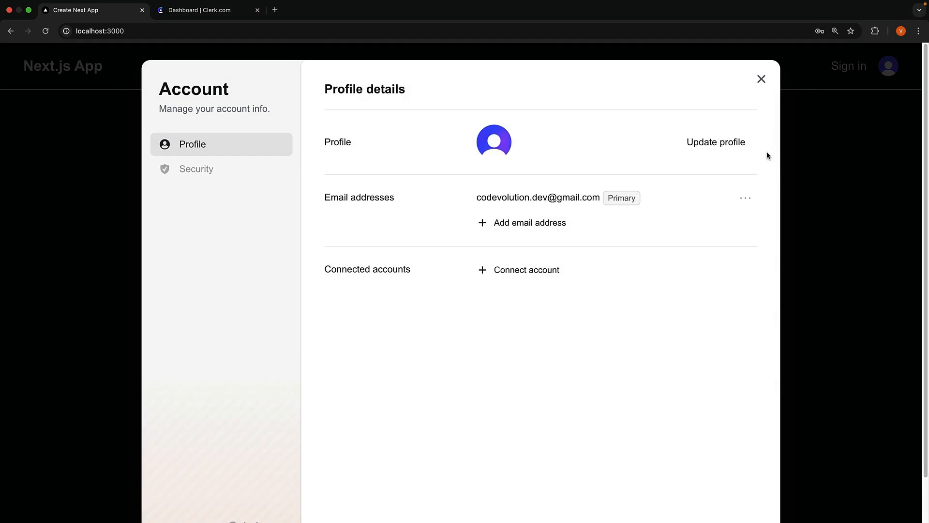
{"action": "mouse_move", "coordinate": [480, 325]}
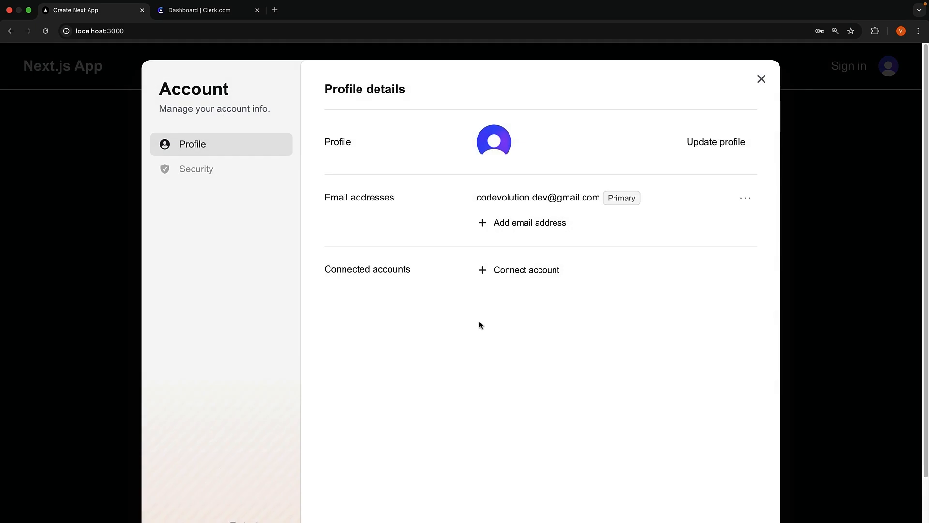
{"action": "mouse_move", "coordinate": [538, 139]}
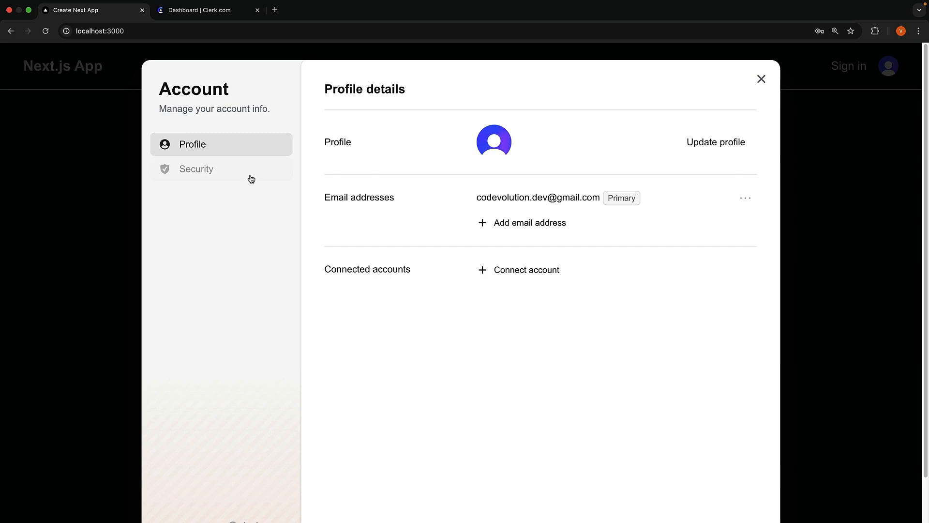
{"action": "left_click", "coordinate": [196, 168]}
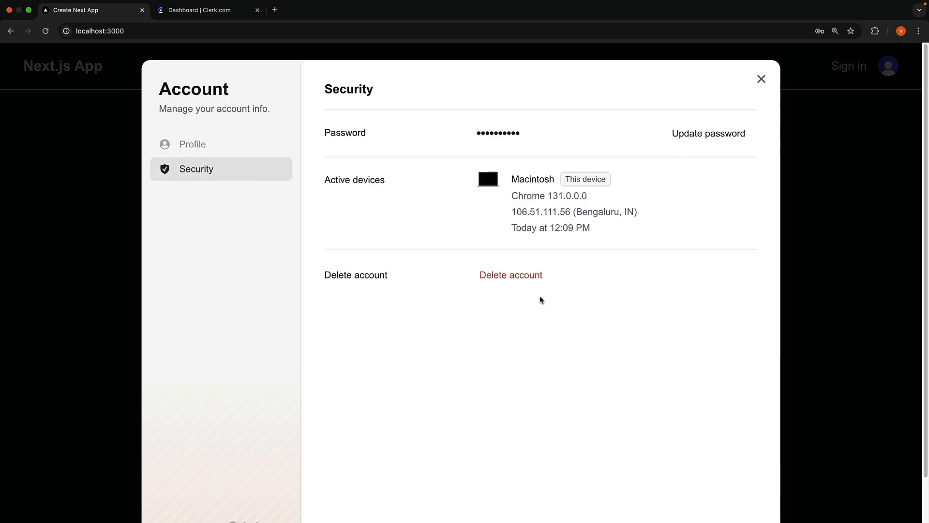
{"action": "mouse_move", "coordinate": [543, 339]}
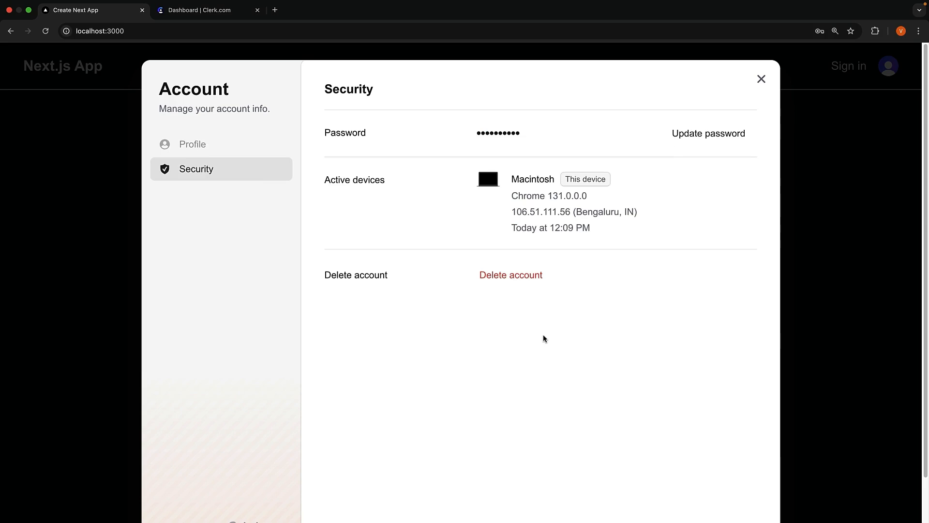
{"action": "mouse_move", "coordinate": [615, 362]}
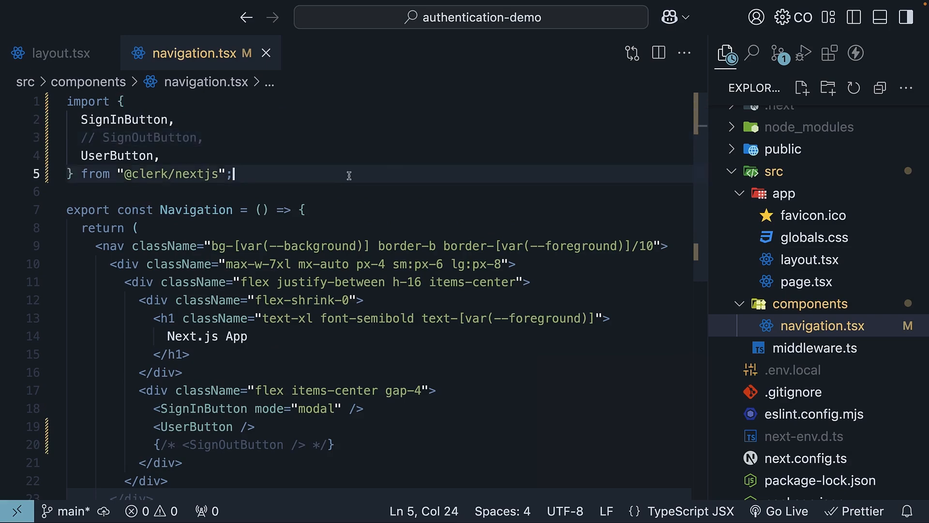
Create app/user-profile/[[...user-profile]]/page.tsx as a new empty catch-all page file
{"action": "left_click", "coordinate": [783, 193]}
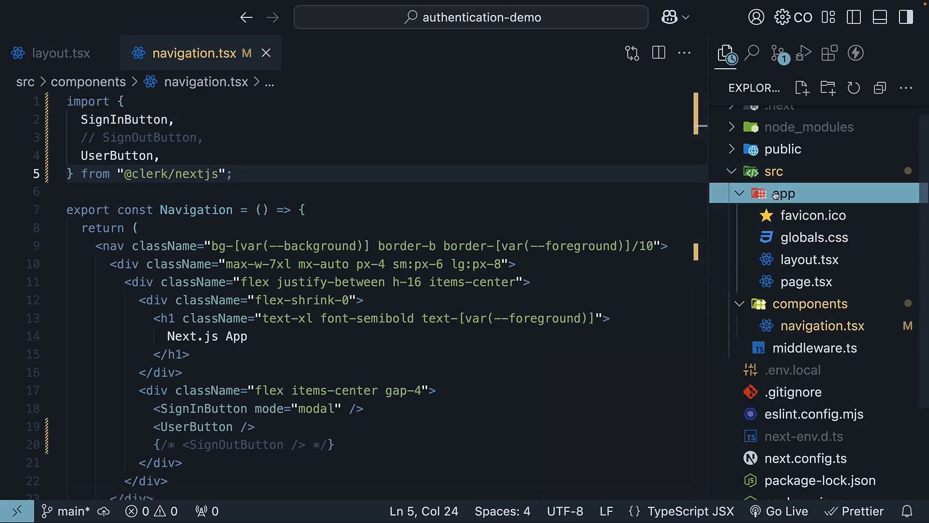
{"action": "left_click", "coordinate": [783, 194]}
{"action": "type", "text": "user-profile"}
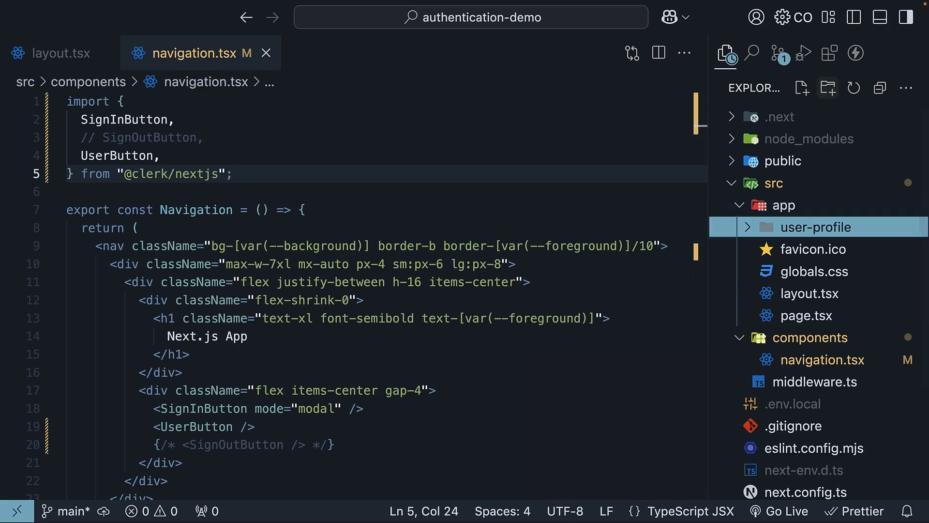
{"action": "left_click", "coordinate": [827, 87]}
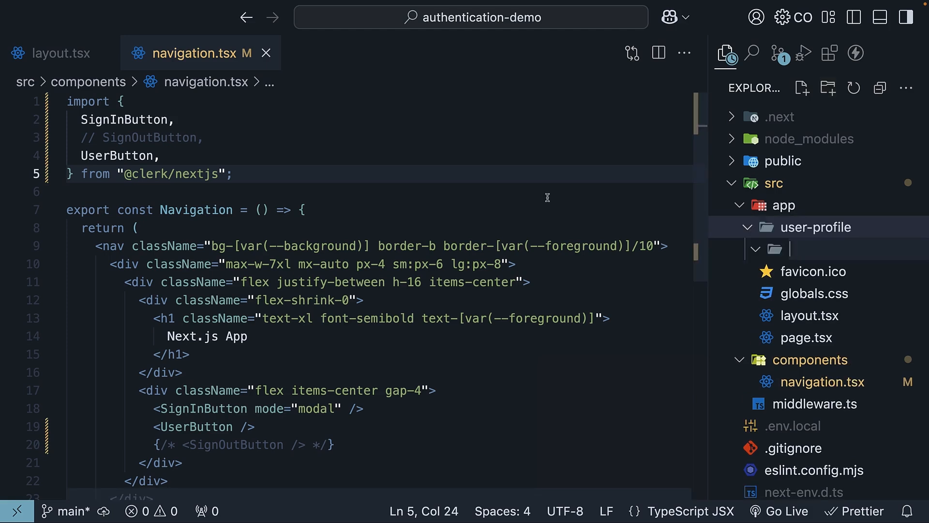
{"action": "type", "text": "[[]]"}
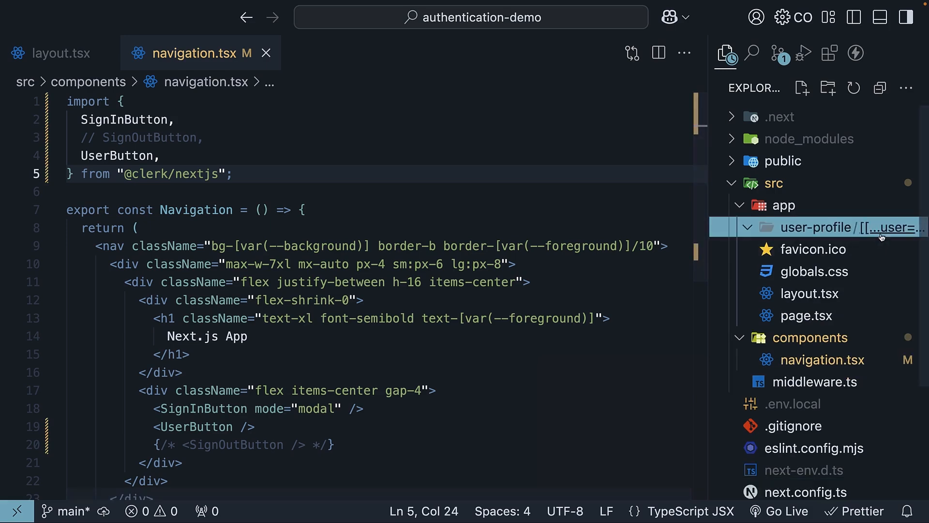
{"action": "left_click", "coordinate": [801, 88]}
{"action": "type", "text": "page.tsx"}
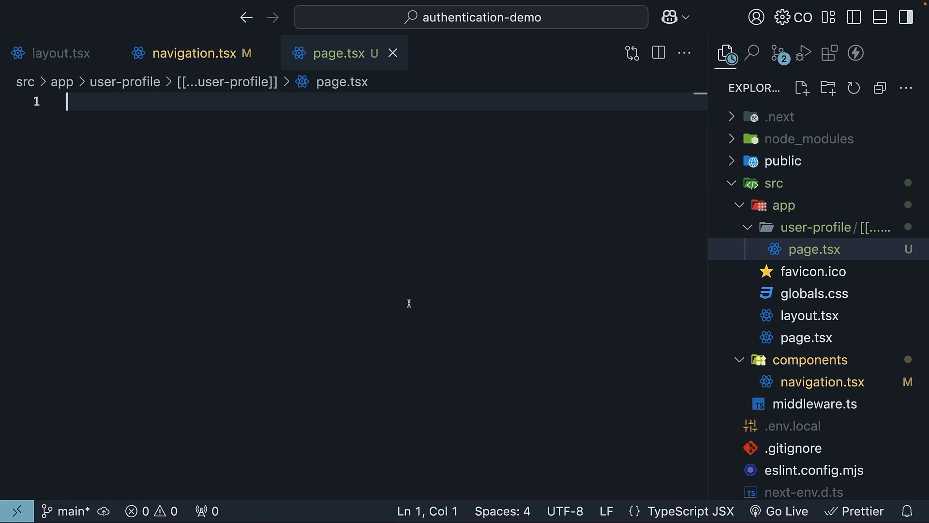
{"action": "type", "text": "export default"}
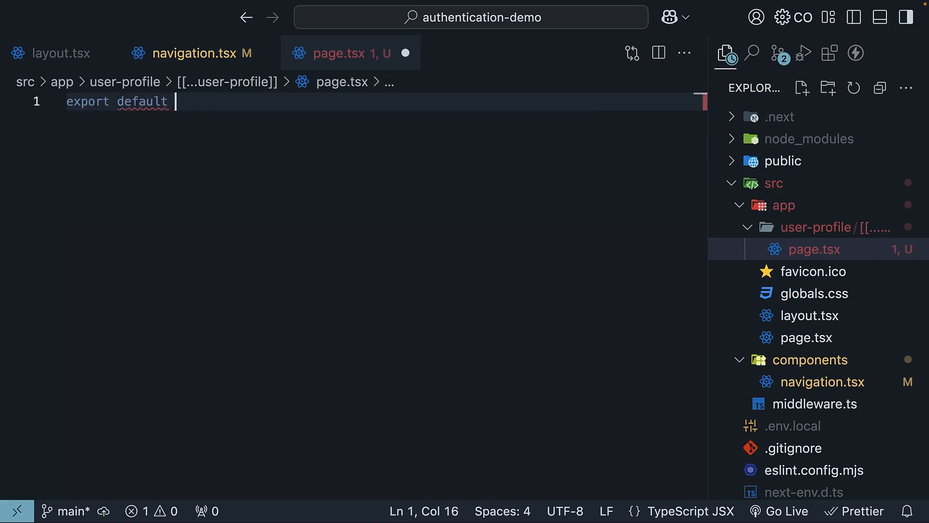
{"action": "type", "text": "function UserProfilePage() {"}
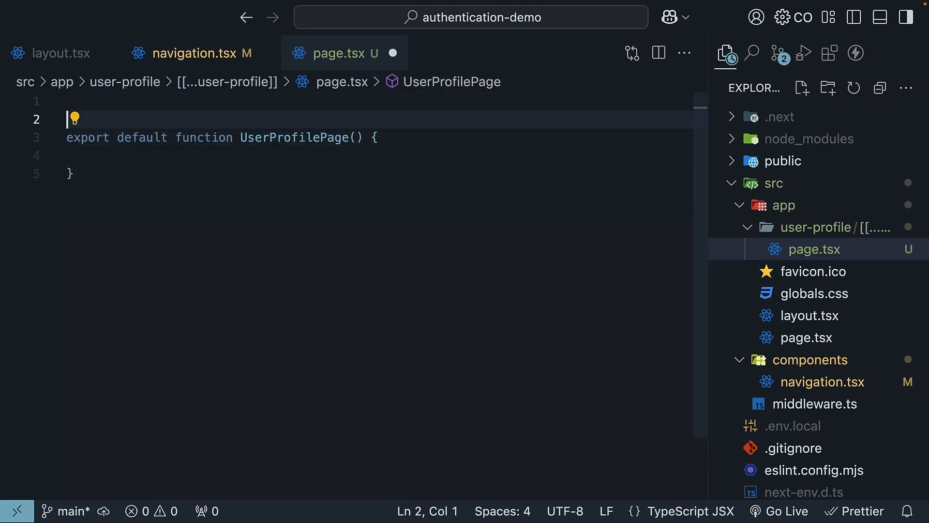
{"action": "type", "text": "import { }"}
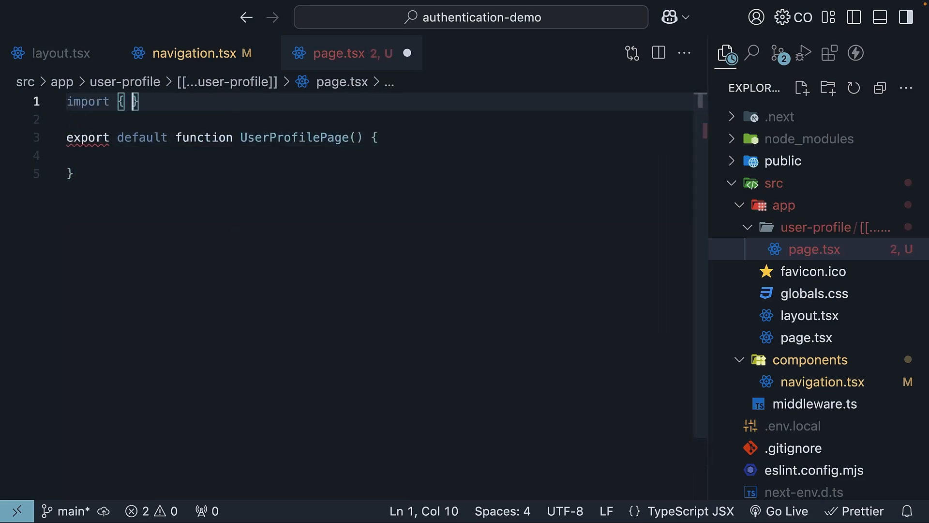
{"action": "type", "text": "UserProfile"}
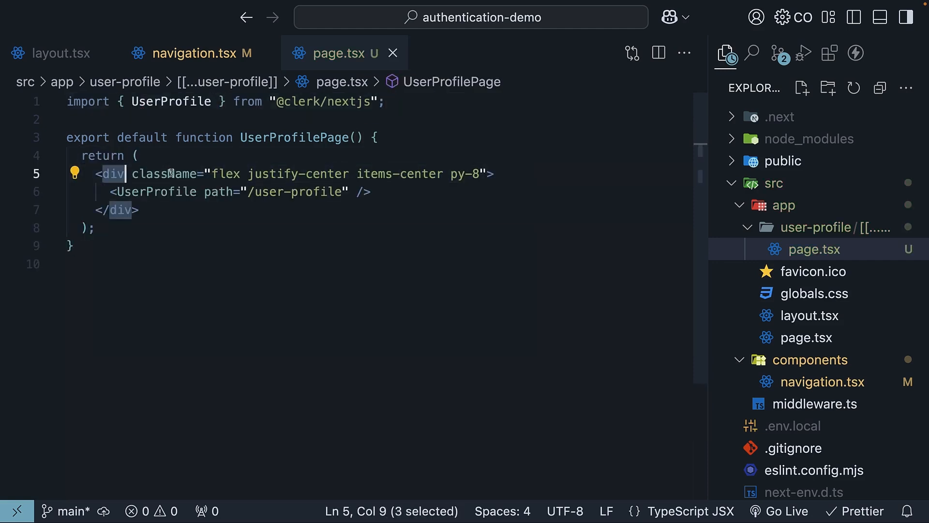
Review the centered <UserProfile path="/user-profile" /> line inside the wrapper div
{"action": "left_click", "coordinate": [498, 174]}
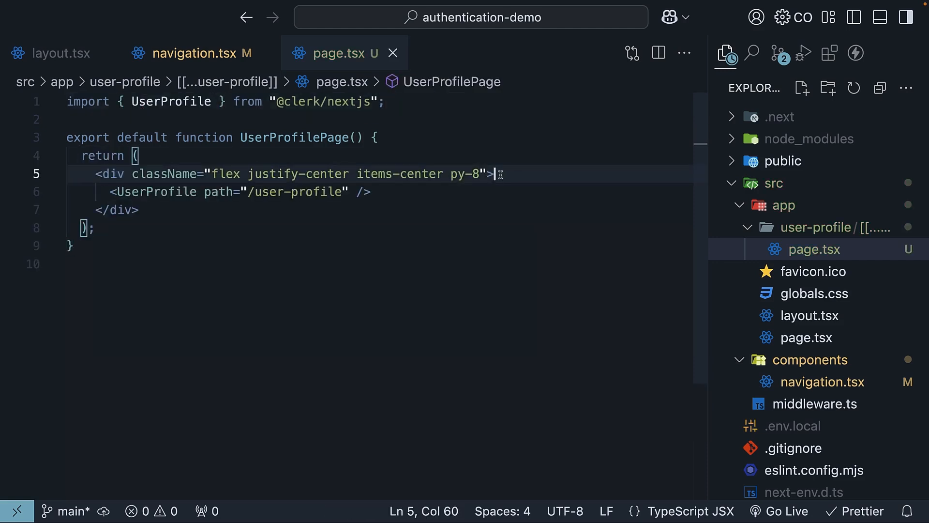
{"action": "double_click", "coordinate": [157, 191]}
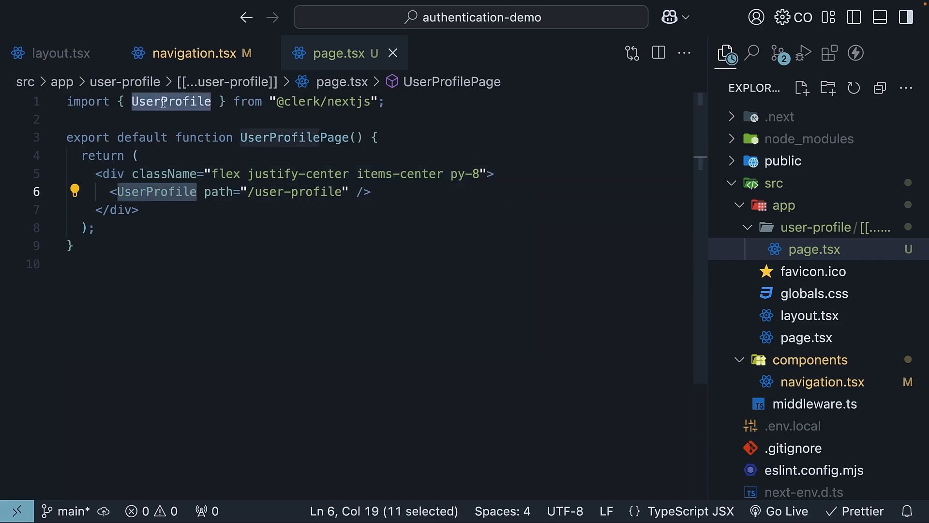
{"action": "double_click", "coordinate": [217, 192]}
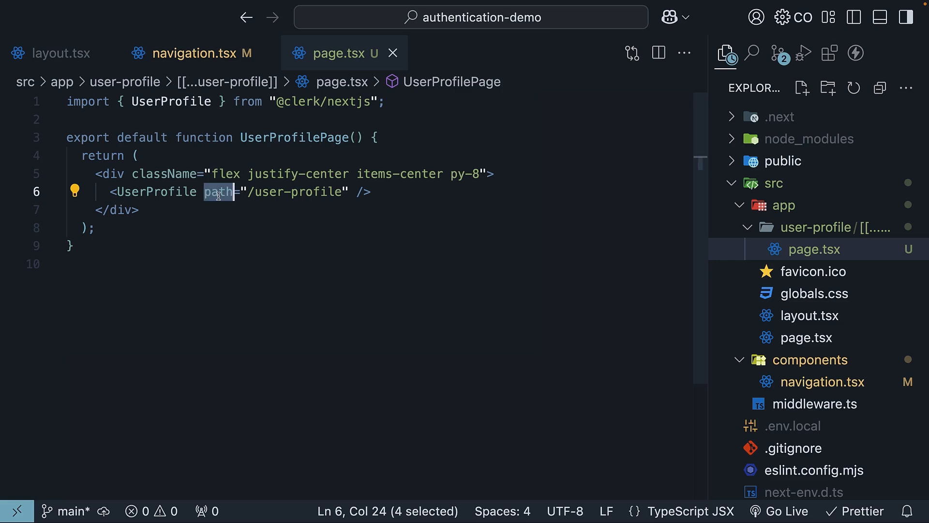
{"action": "left_click", "coordinate": [403, 192]}
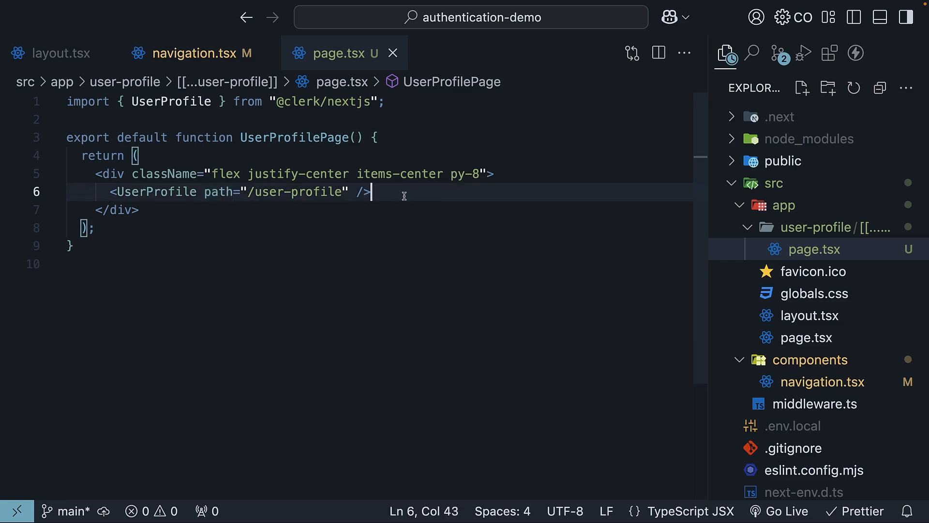
{"action": "mouse_move", "coordinate": [397, 195]}
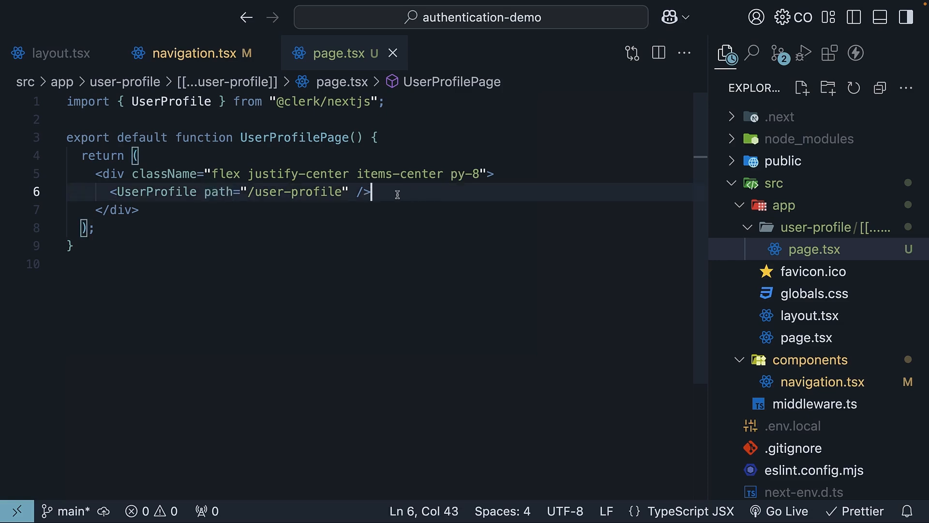
{"action": "mouse_move", "coordinate": [199, 53]}
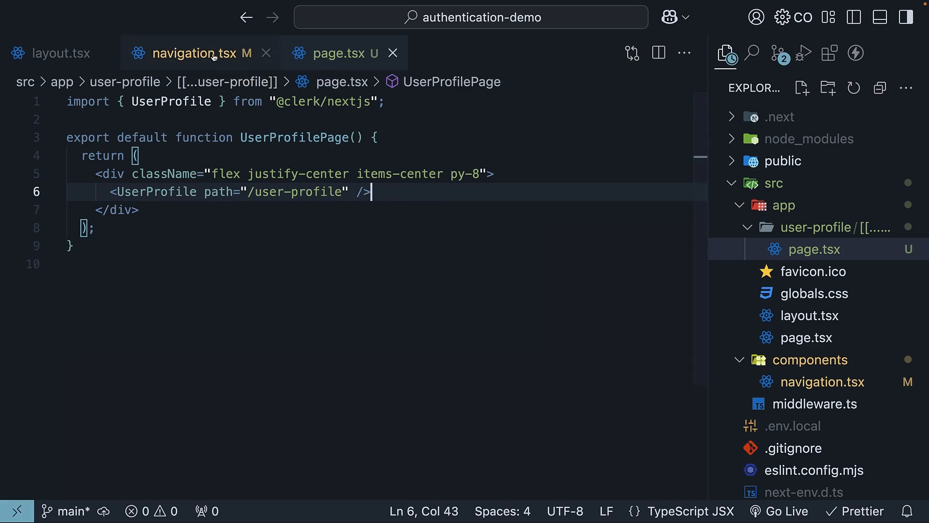
Add <Link href="/user-profile">Profile</Link> below the UserButton in navigation.tsx
{"action": "left_click", "coordinate": [193, 53]}
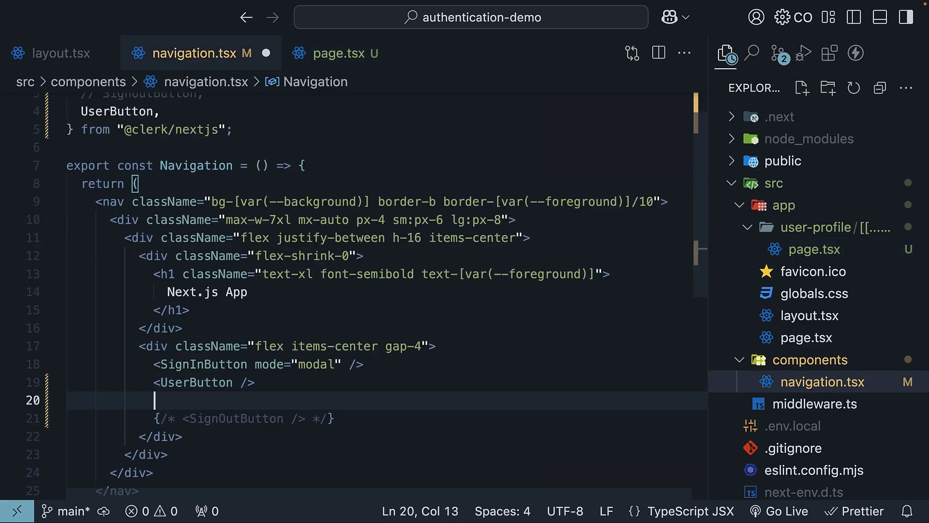
{"action": "type", "text": "Link></Link>"}
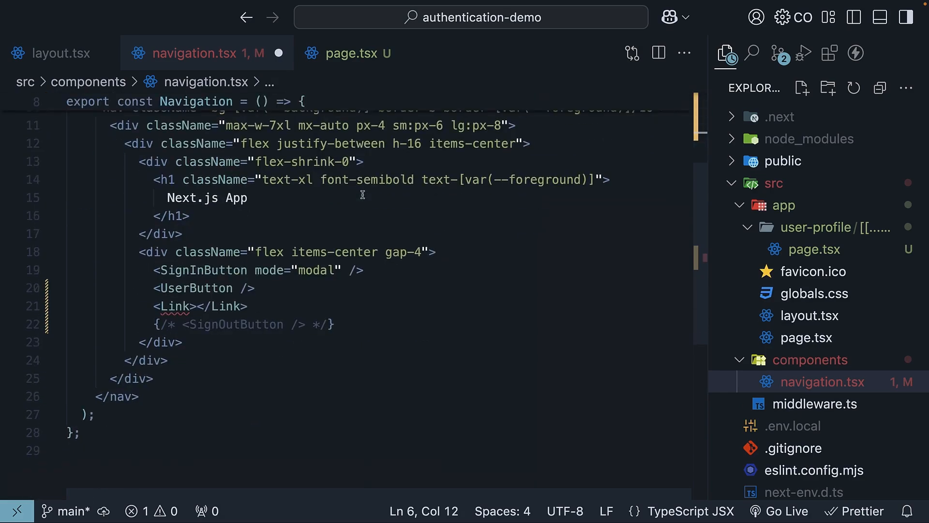
{"action": "type", "text": "Profile"}
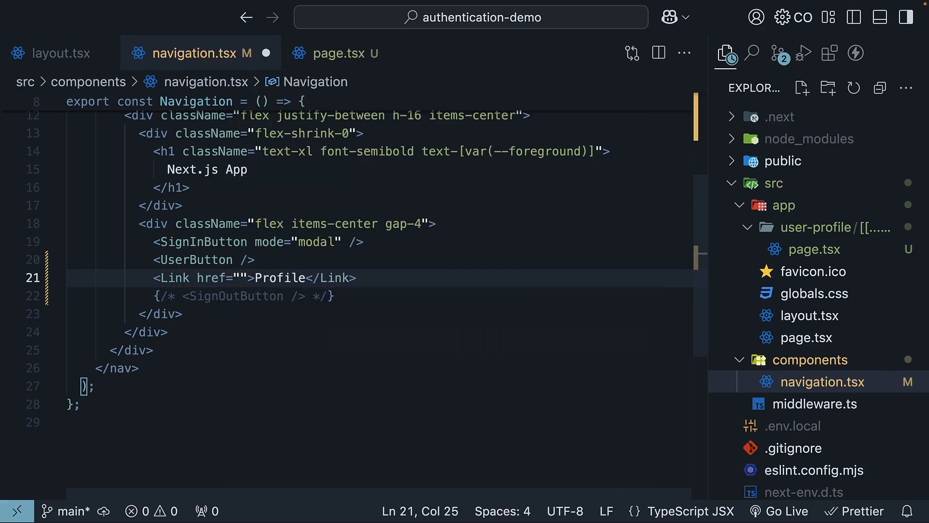
{"action": "type", "text": "/user-profile"}
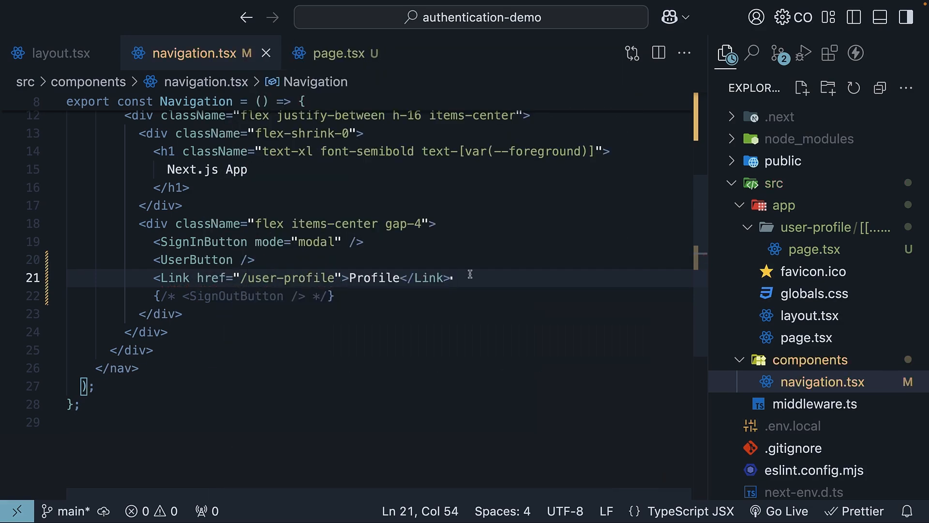
Check the profile page's path in page.tsx, then return to navigation.tsx
{"action": "left_click", "coordinate": [333, 52]}
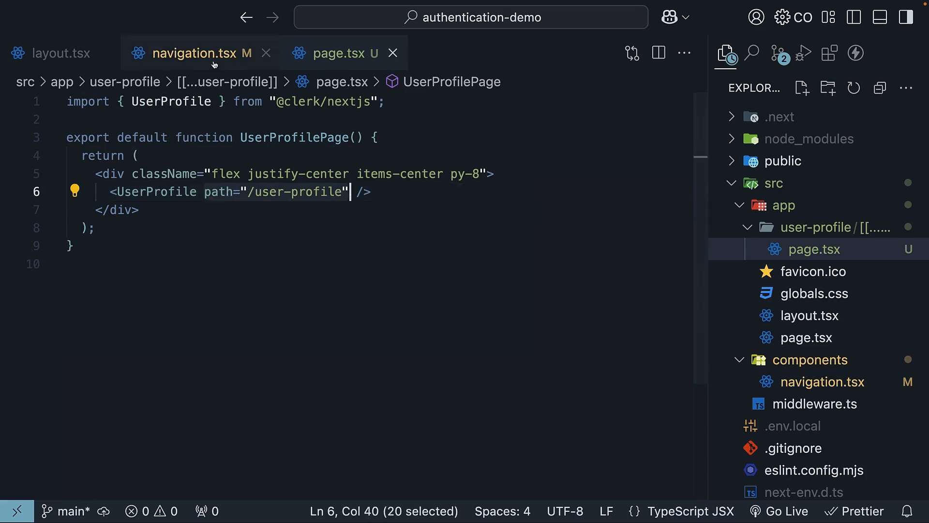
{"action": "left_click", "coordinate": [197, 52]}
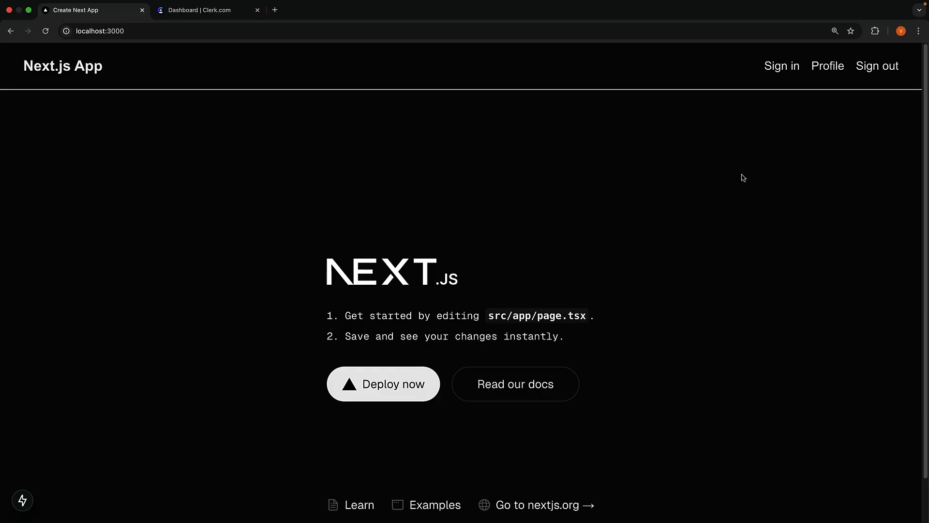
{"action": "mouse_move", "coordinate": [827, 66]}
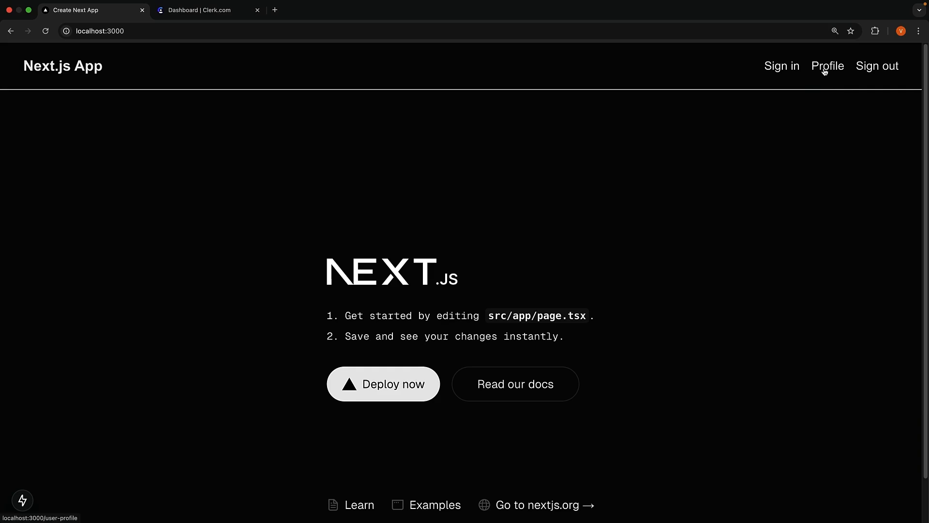
Load /user-profile via the navbar Profile link and view its Security section
{"action": "left_click", "coordinate": [827, 66]}
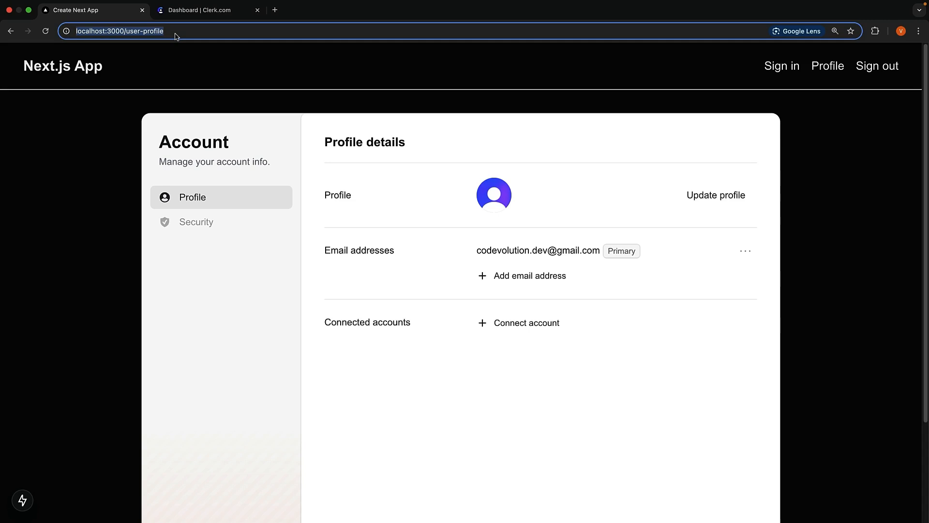
{"action": "mouse_move", "coordinate": [213, 198]}
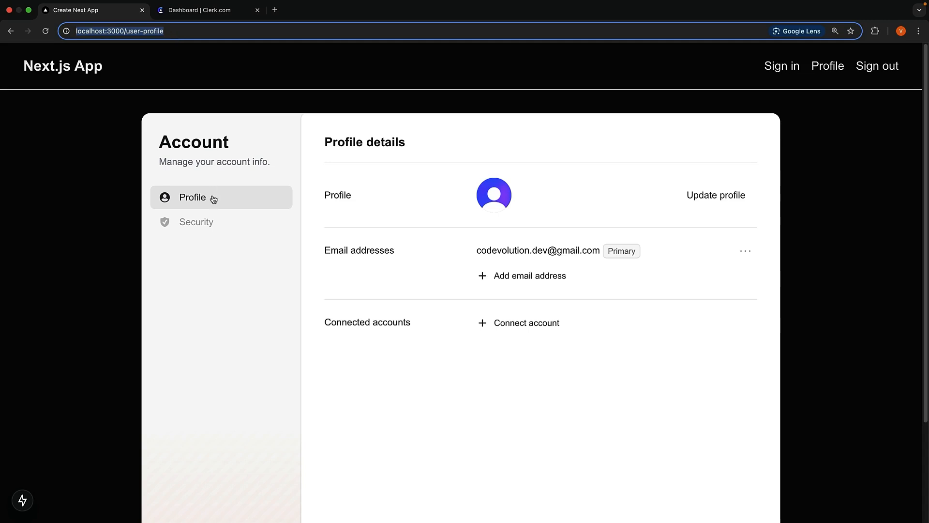
{"action": "left_click", "coordinate": [197, 222]}
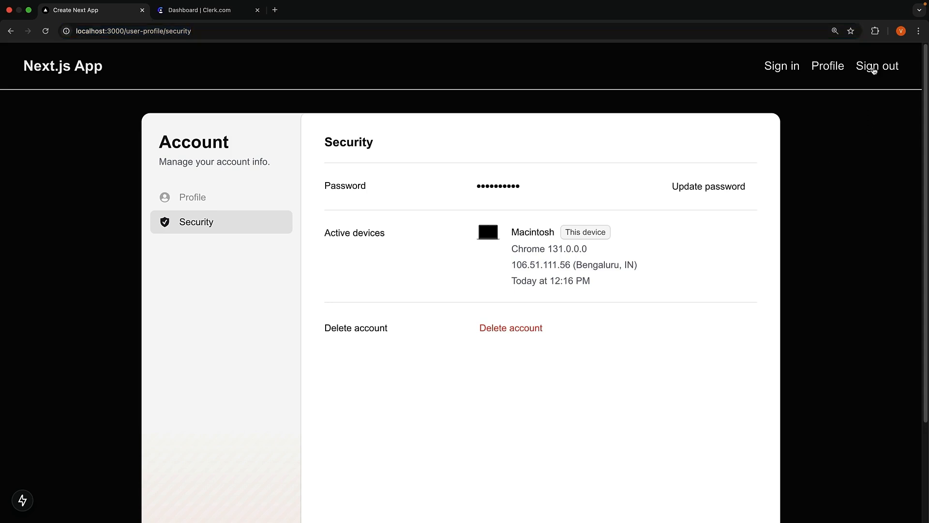
{"action": "left_click", "coordinate": [877, 66]}
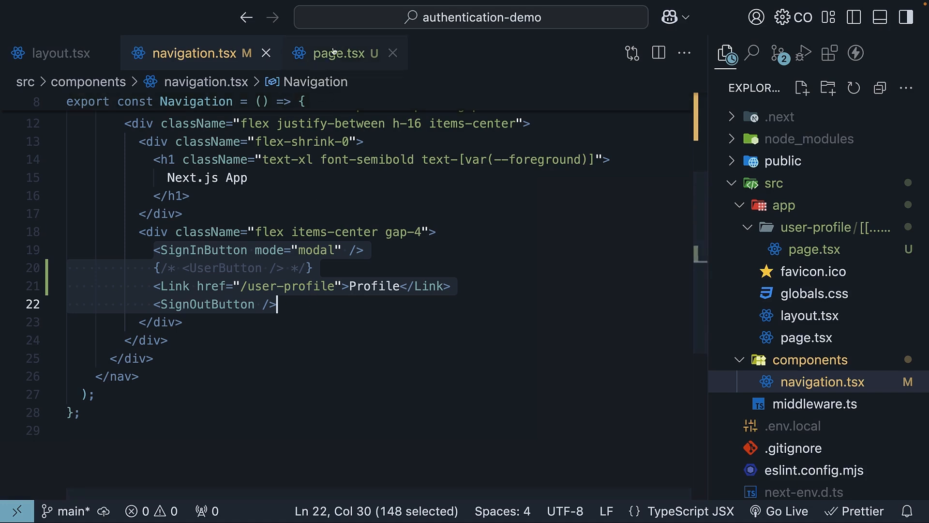
Switch to the user-profile page.tsx and place the caret at its last line
{"action": "left_click", "coordinate": [334, 52]}
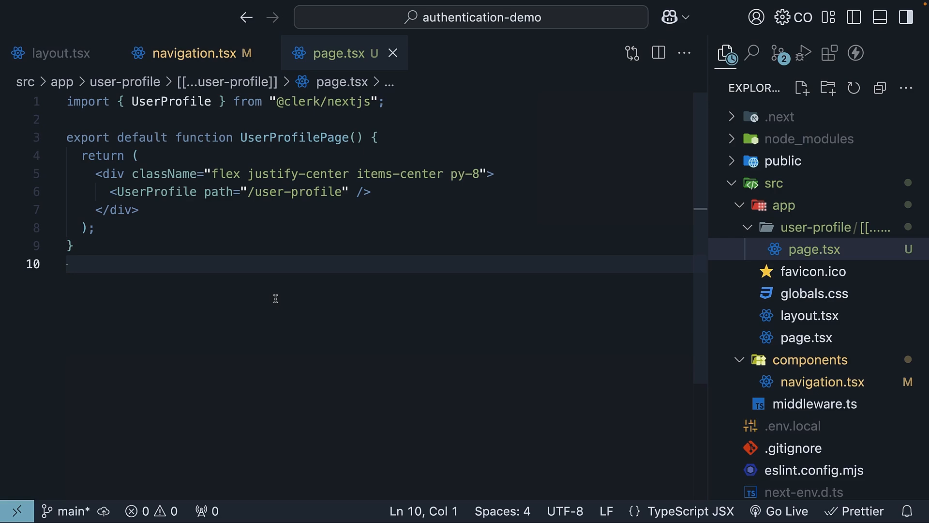
{"action": "left_click", "coordinate": [68, 263]}
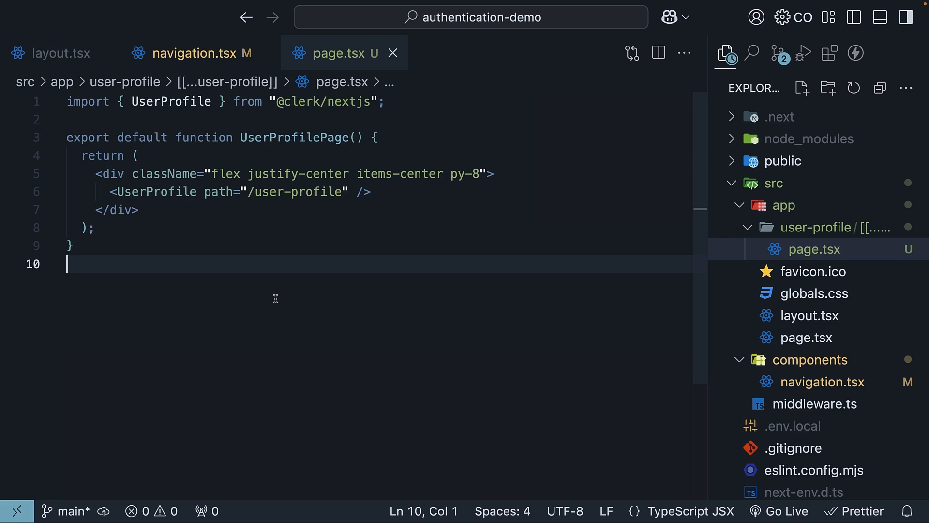